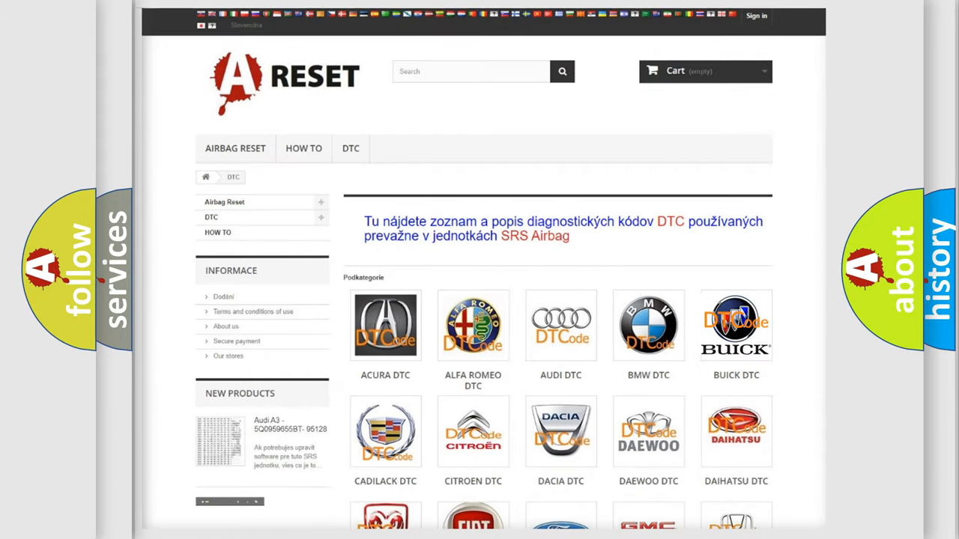
Show the Buick DTC airbag code table, scrolled partway down the list
click(736, 325)
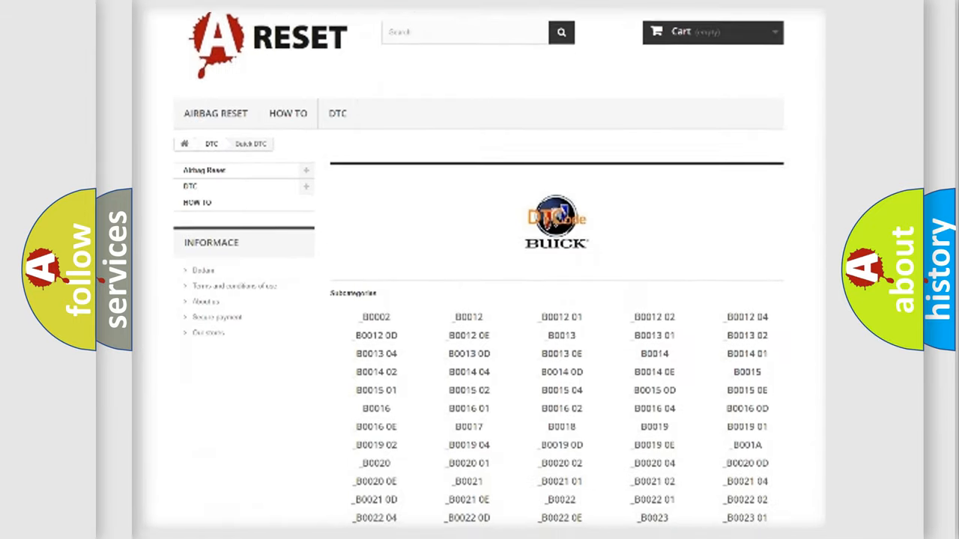
scroll(down, 3)
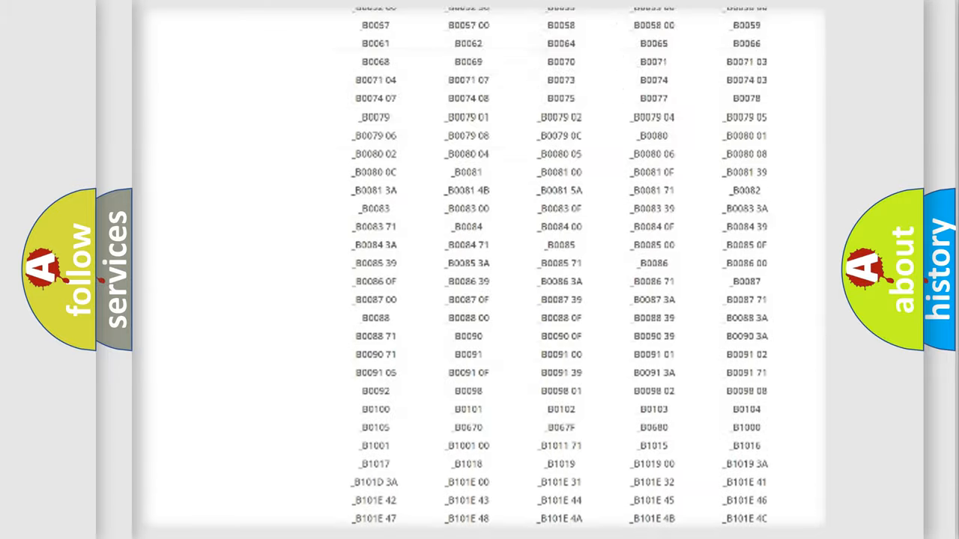